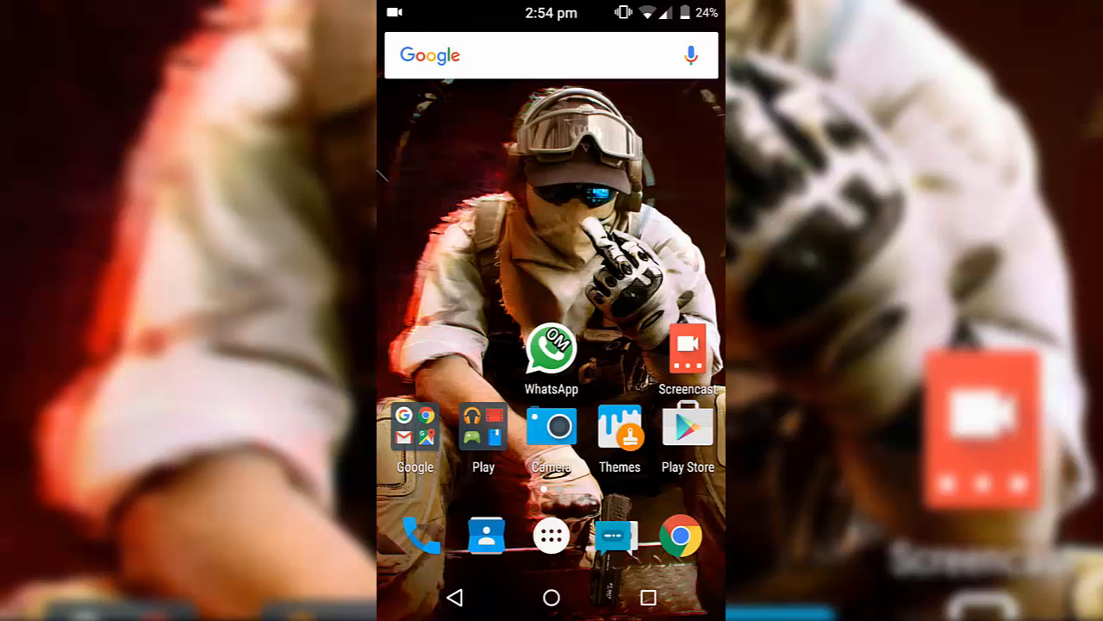
Open the Download themes catalogue from OM Settings and scroll through the available themes
left_click(551, 354)
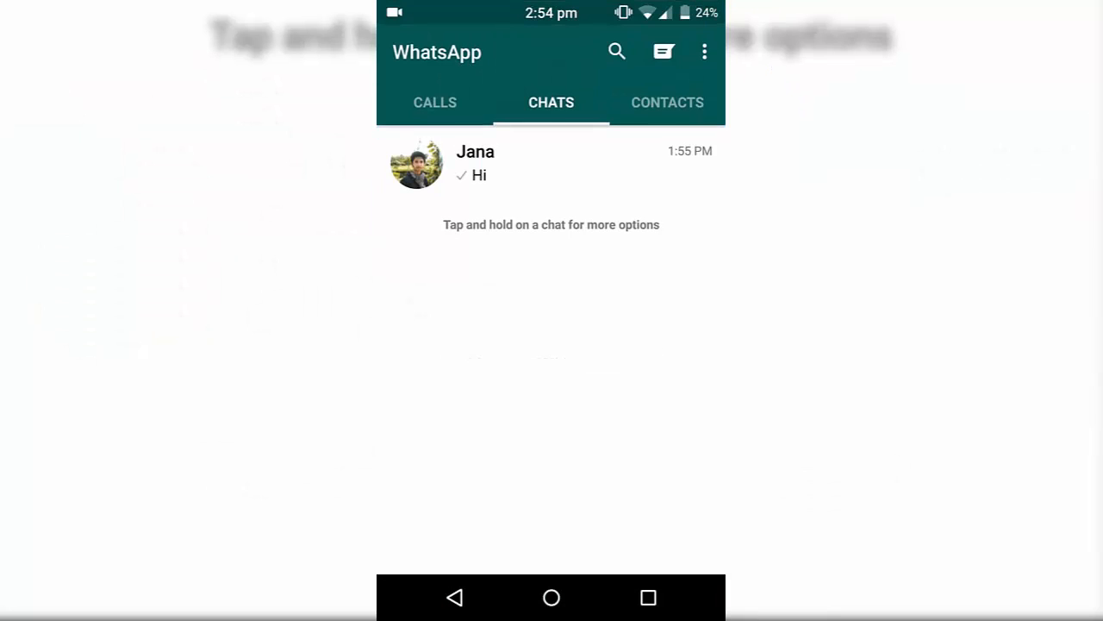
left_click(704, 52)
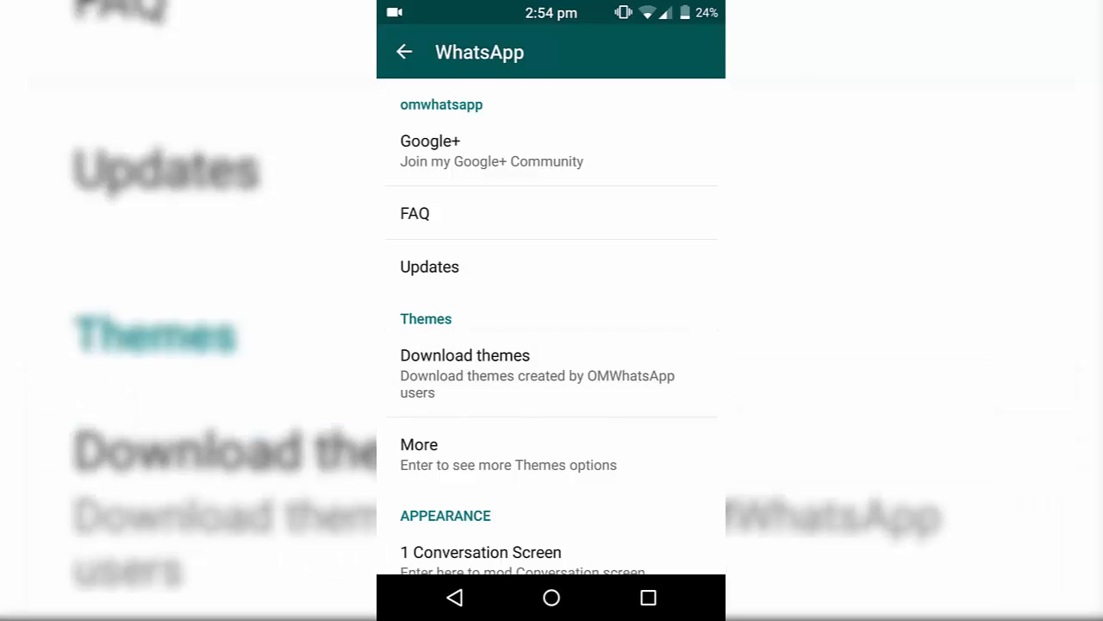
left_click(464, 355)
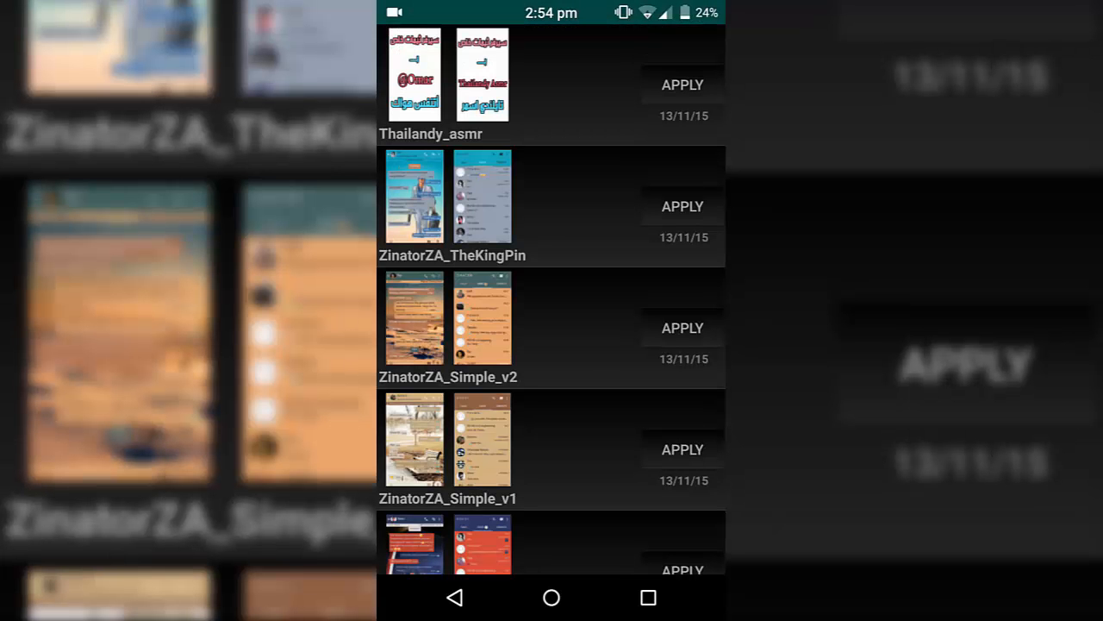
scroll("down", 3)
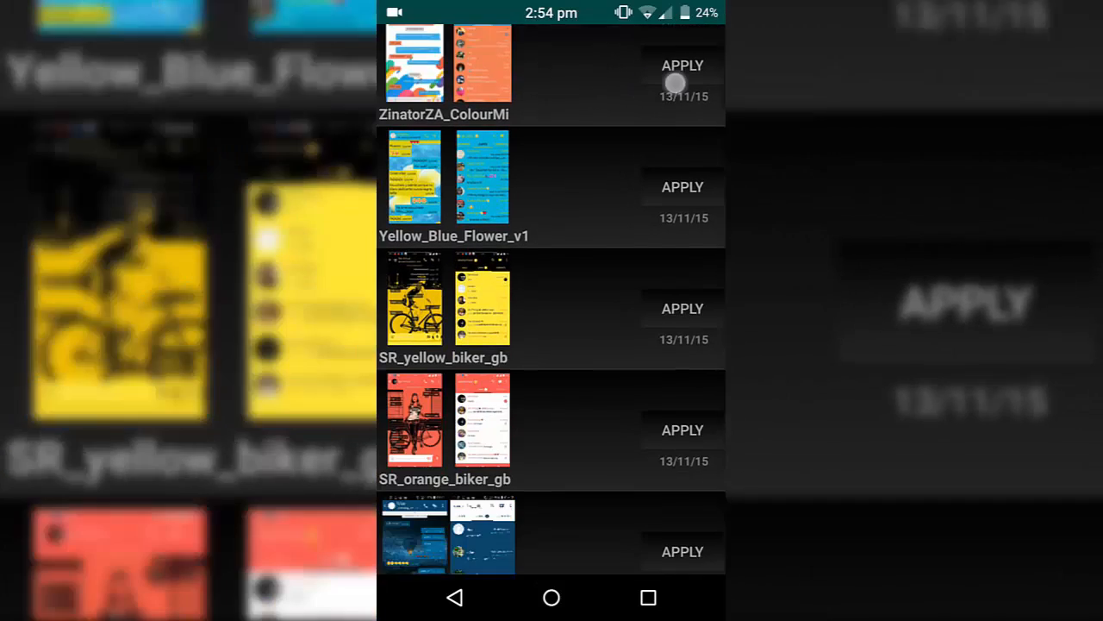
scroll("down", 3)
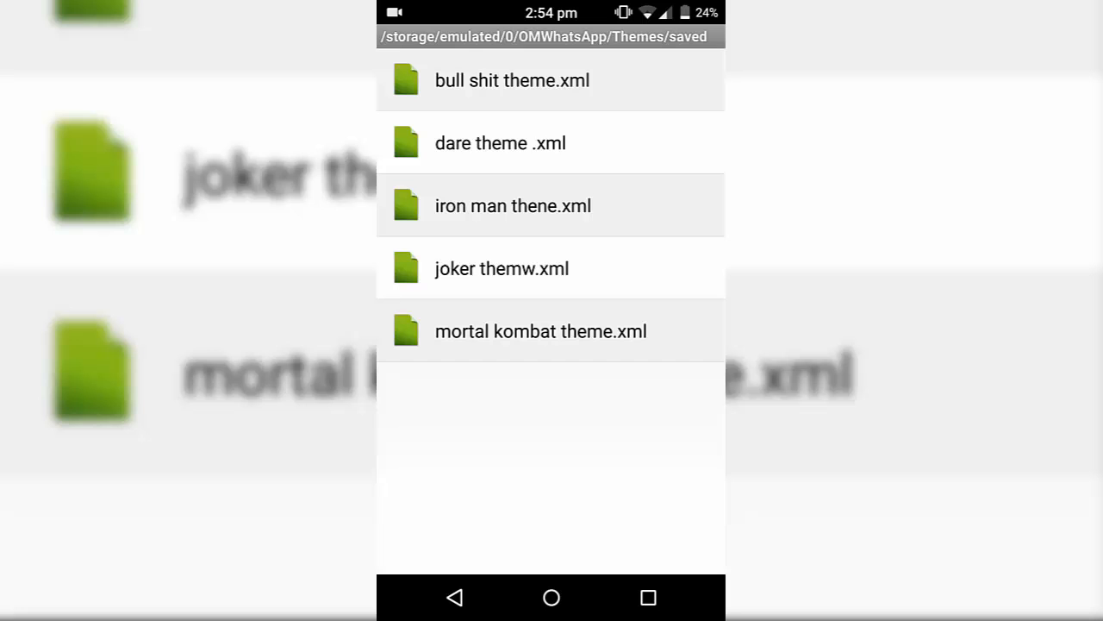
Load a saved brown theme and preview its wooden Apple-logo wallpaper in the conversation
left_click(513, 205)
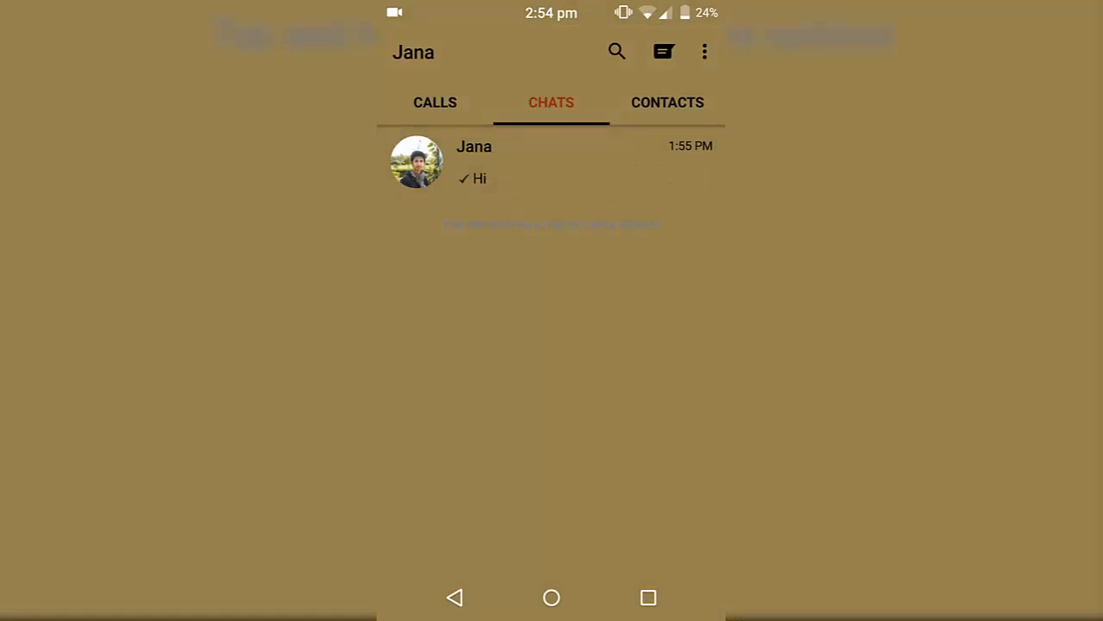
left_click(474, 162)
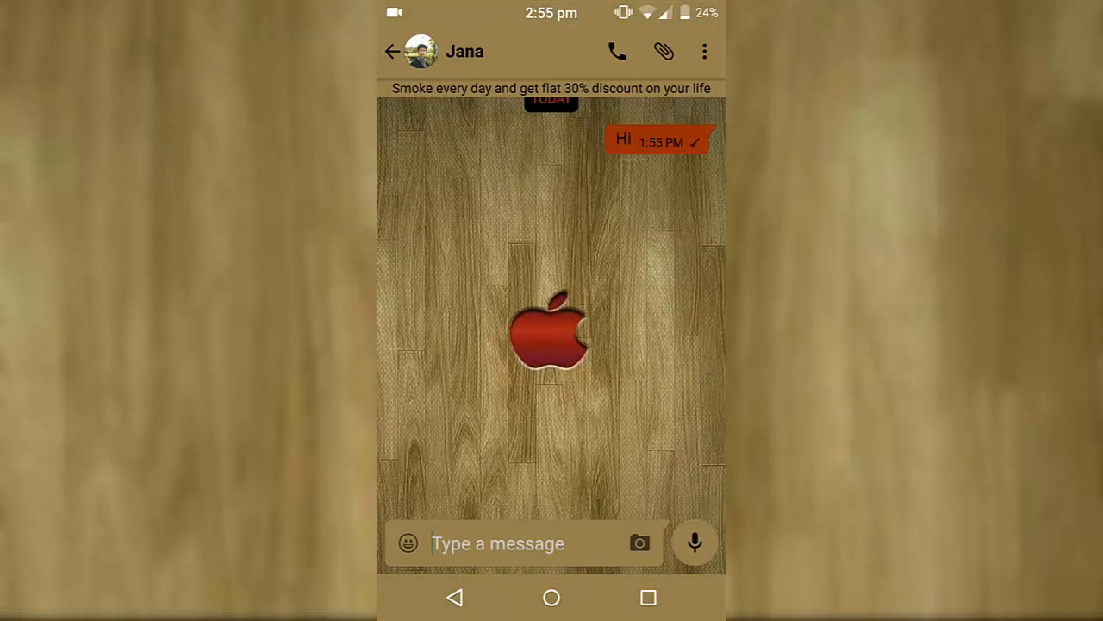
left_click(704, 51)
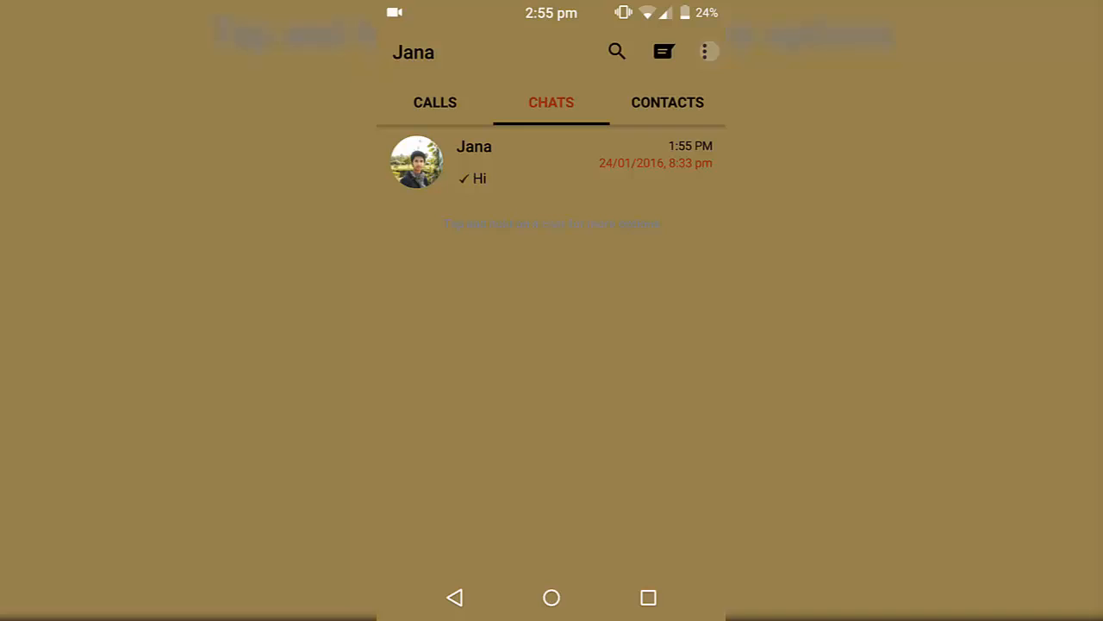
left_click(708, 51)
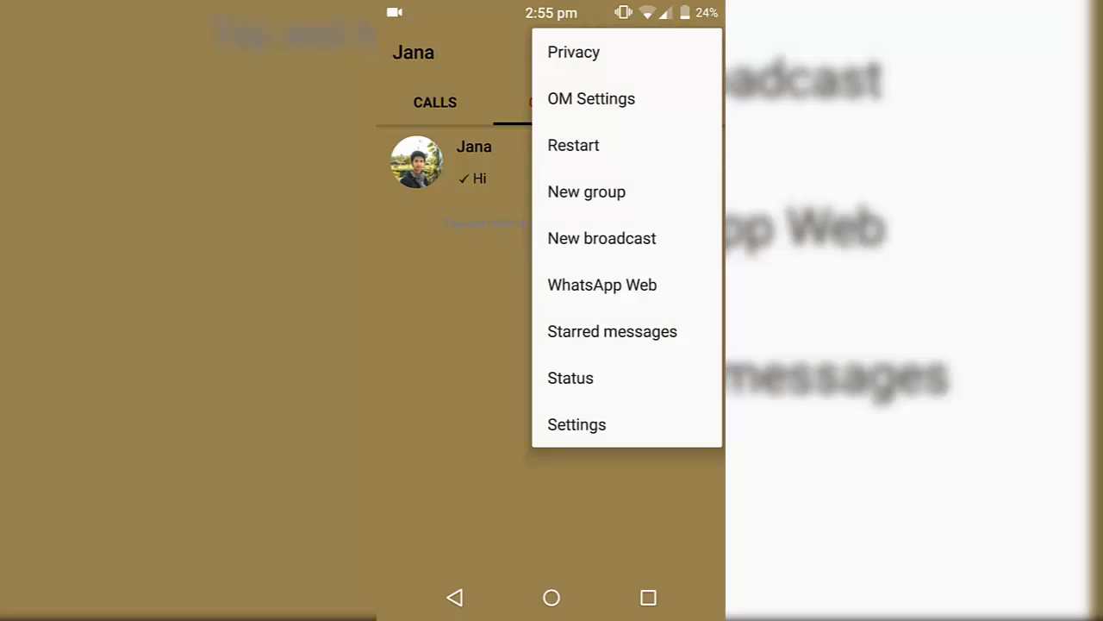
Load a blue-header, black-background theme through OM Settings' More > Load option
left_click(592, 98)
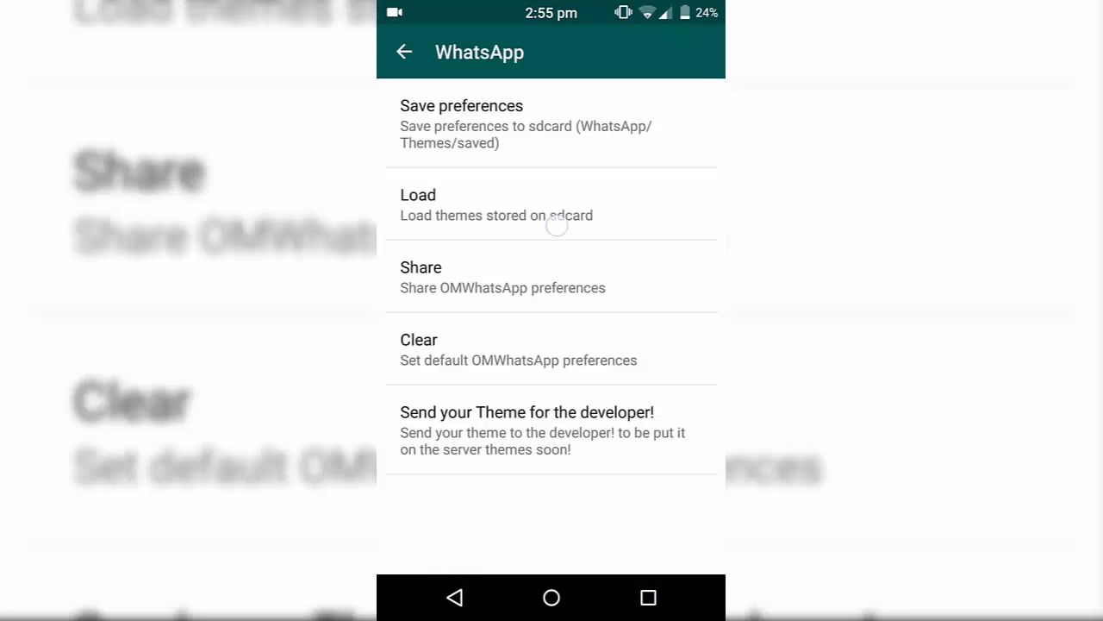
left_click(418, 204)
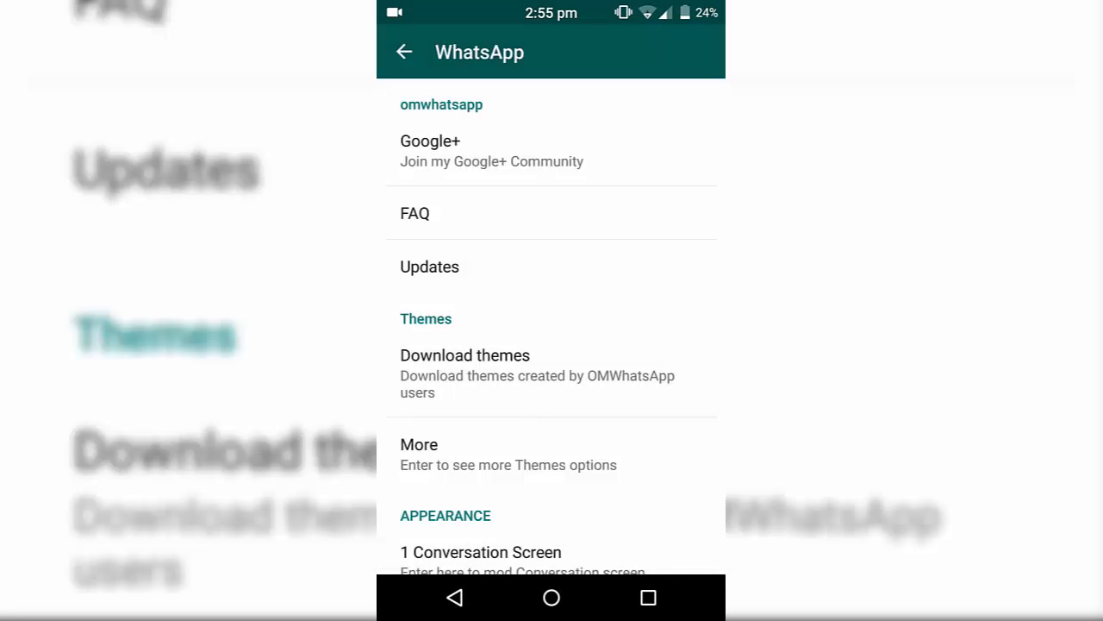
left_click(403, 52)
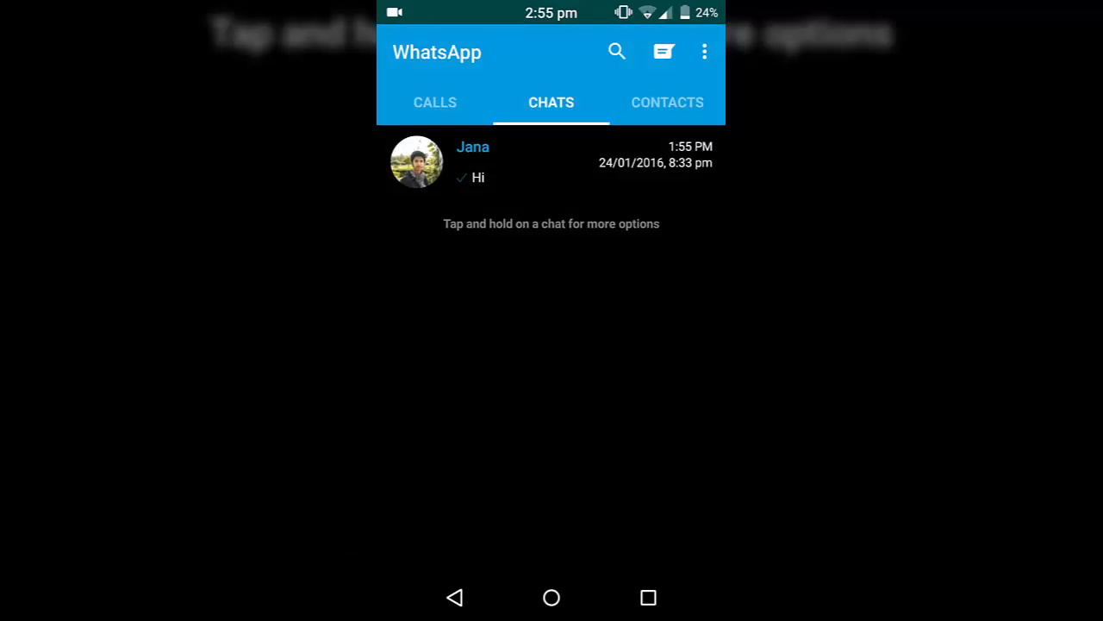
Review the blue-and-black theme by switching between the Contacts and Chats lists
left_click(667, 102)
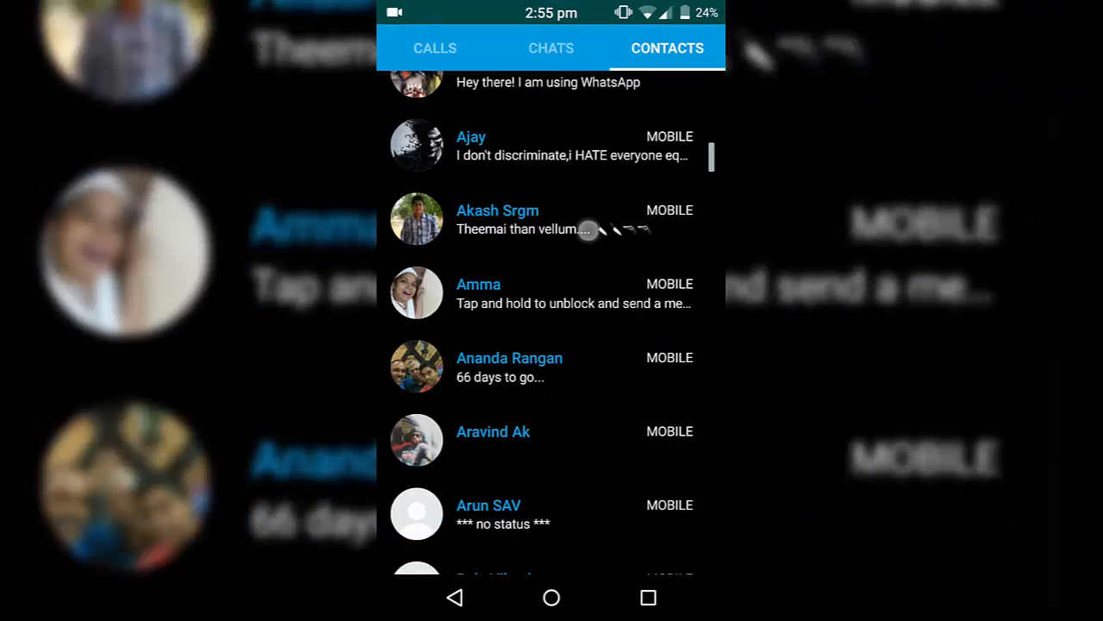
scroll("down", 3)
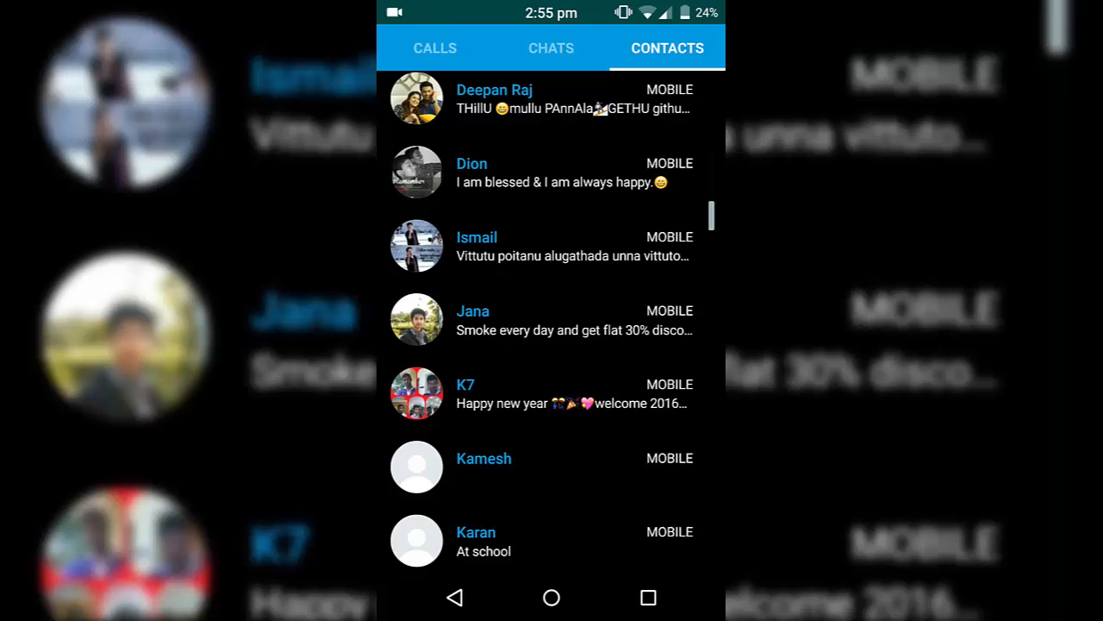
left_click(551, 102)
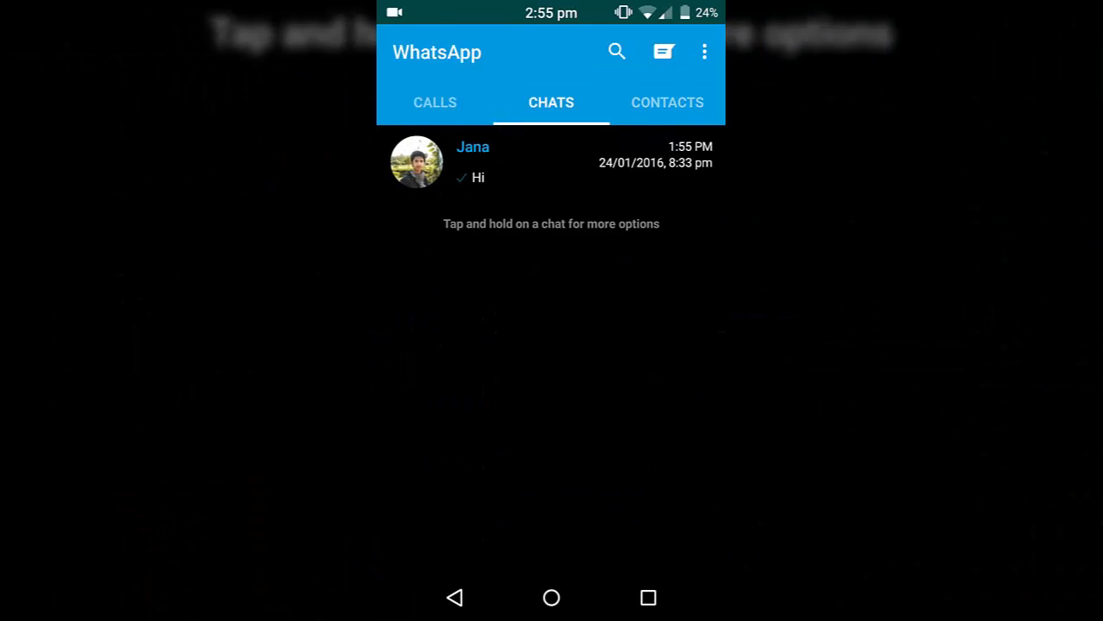
left_click(667, 102)
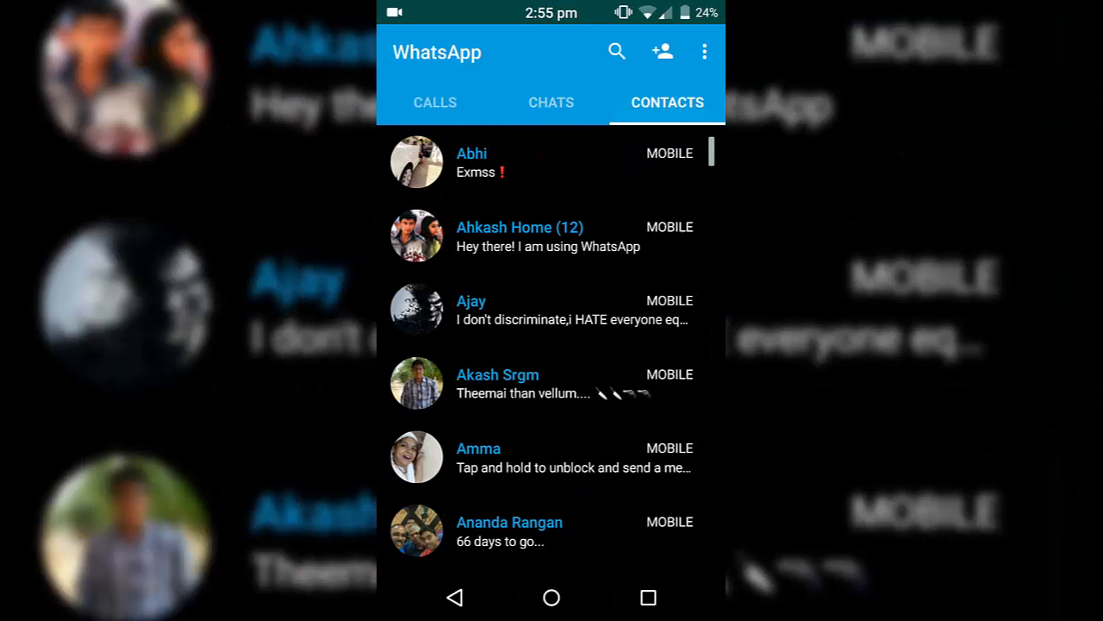
left_click(551, 102)
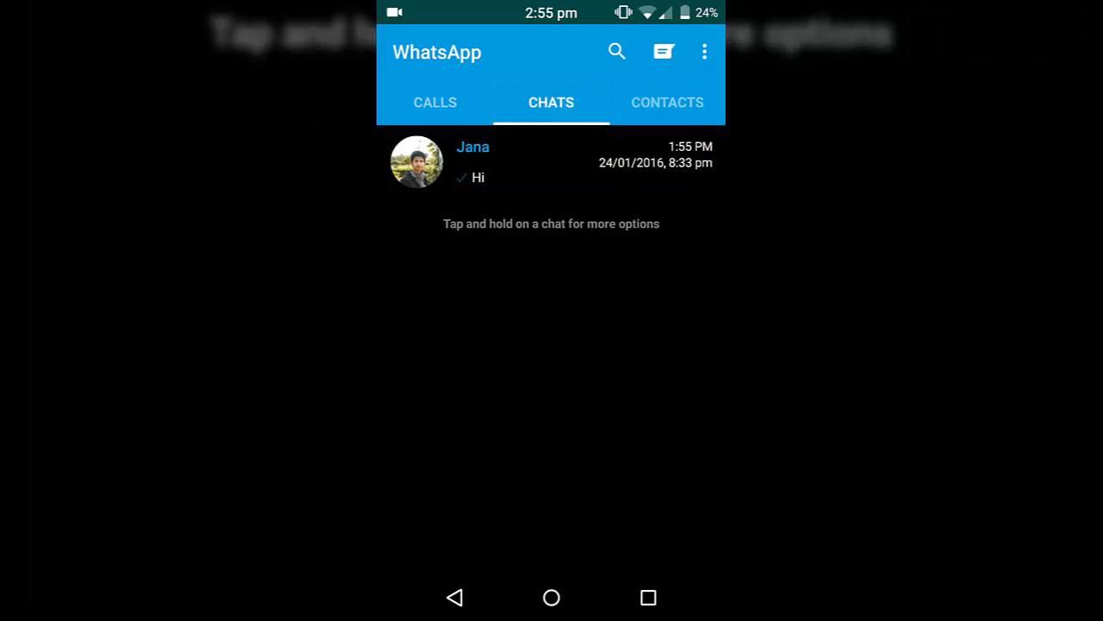
left_click(704, 52)
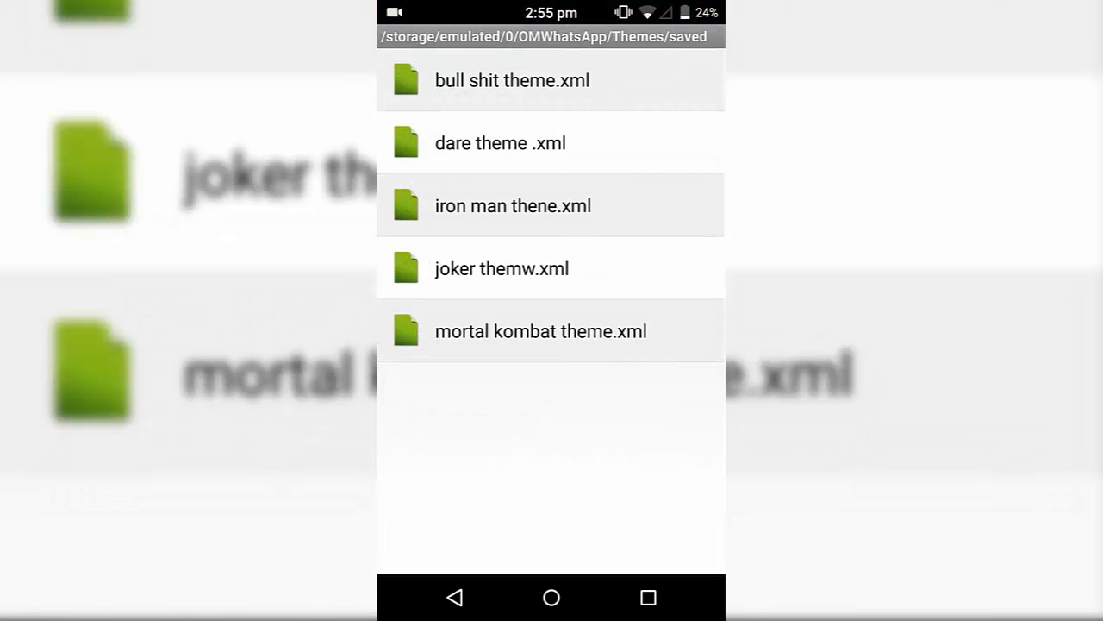
Apply the dark-red and orange theme, check contacts and chats, then reopen OM Settings
left_click(513, 205)
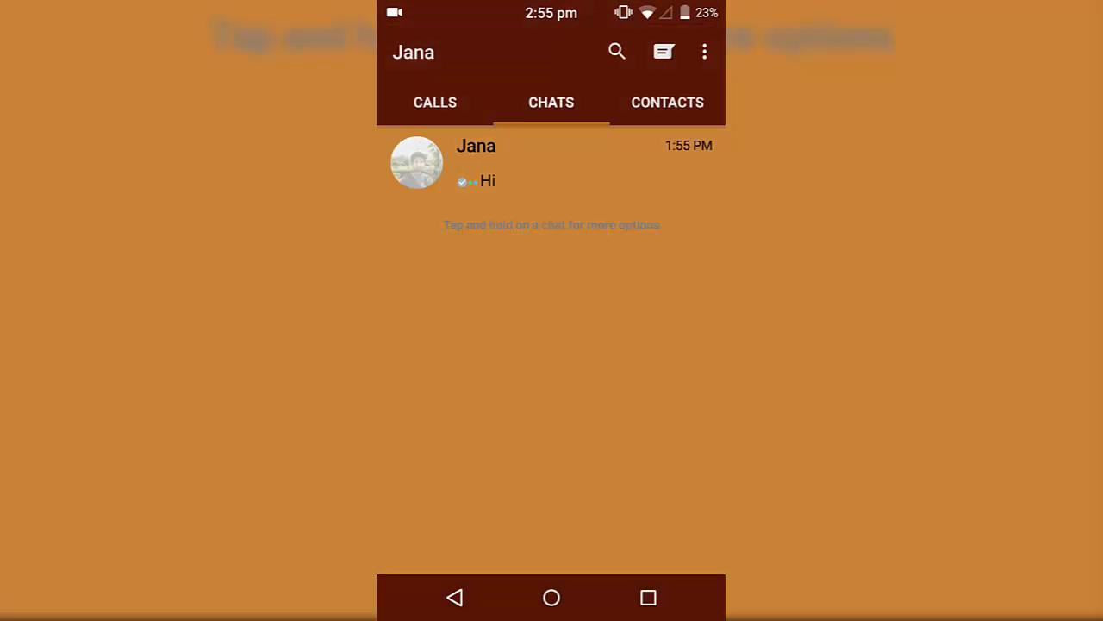
left_click(668, 102)
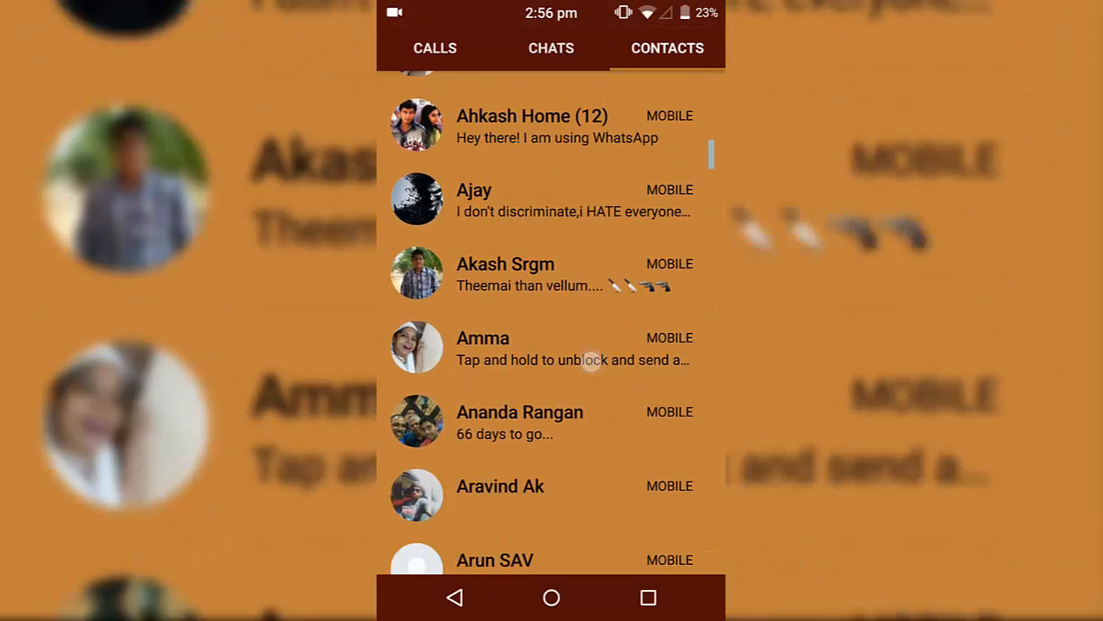
scroll("down", 3)
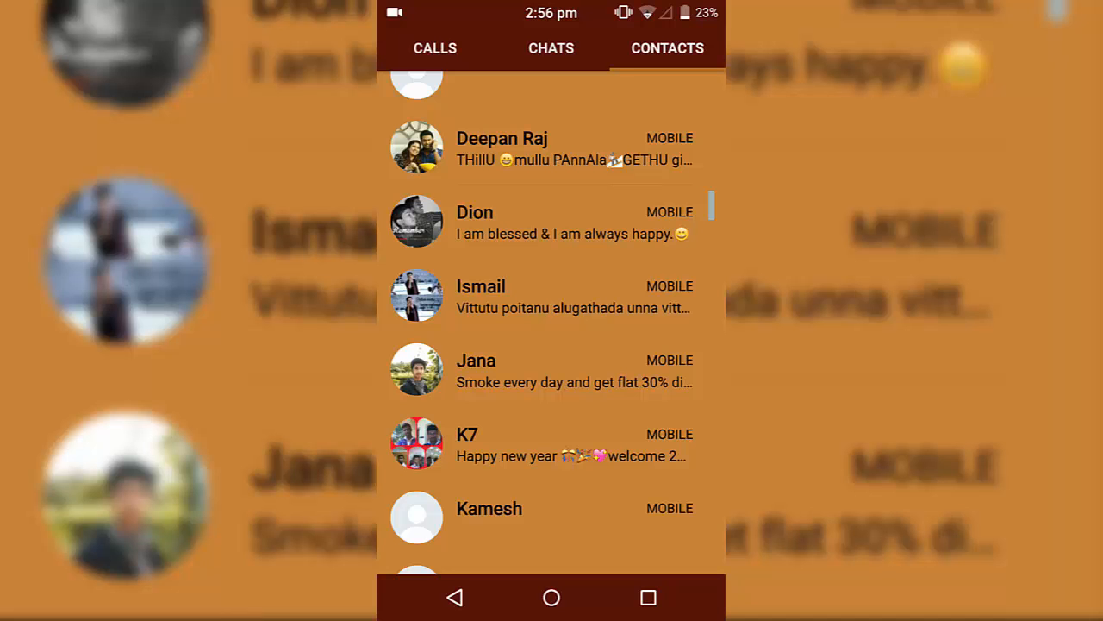
left_click(476, 360)
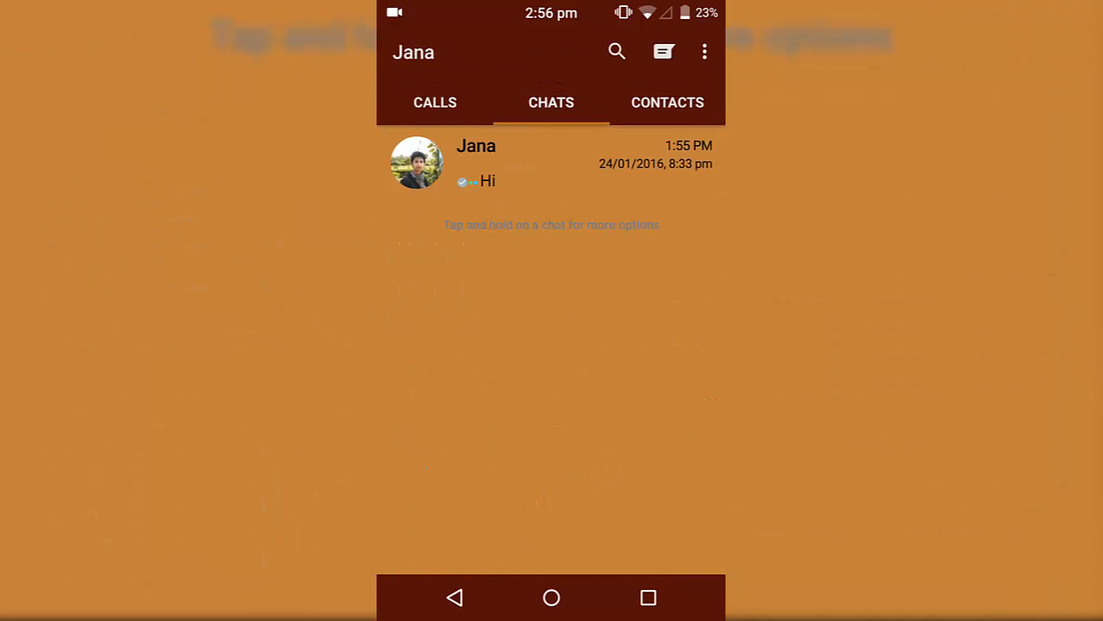
left_click(476, 162)
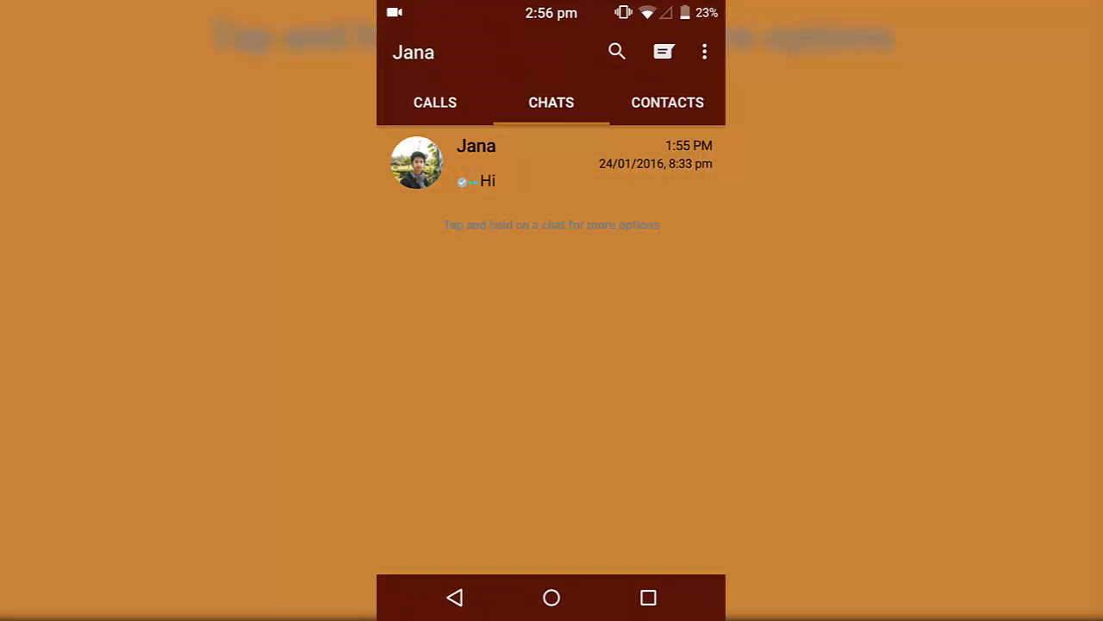
left_click(705, 52)
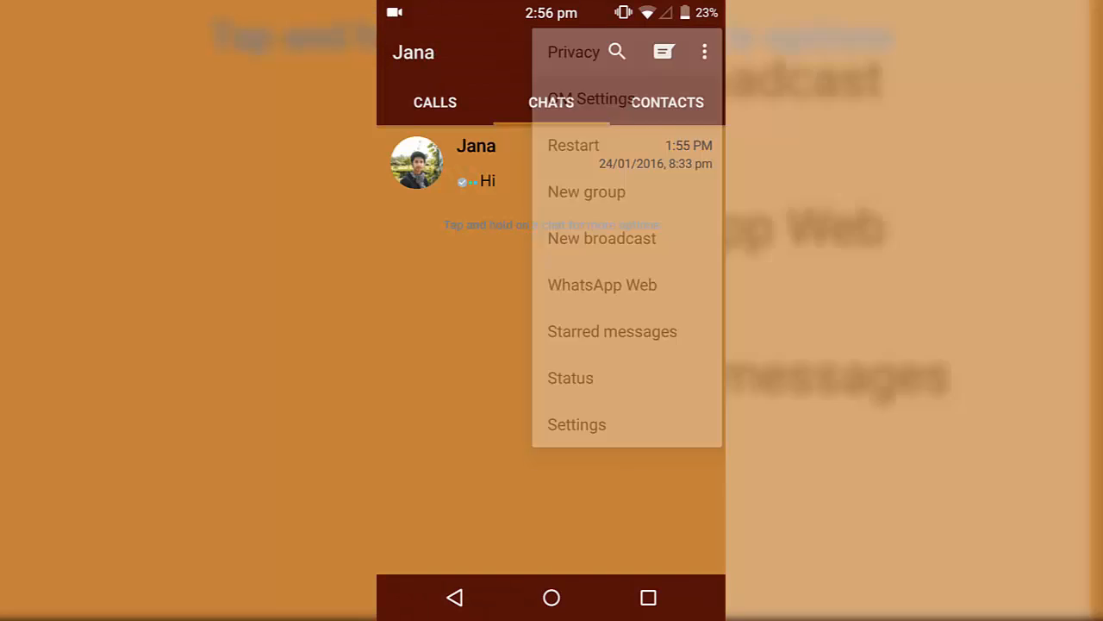
left_click(576, 424)
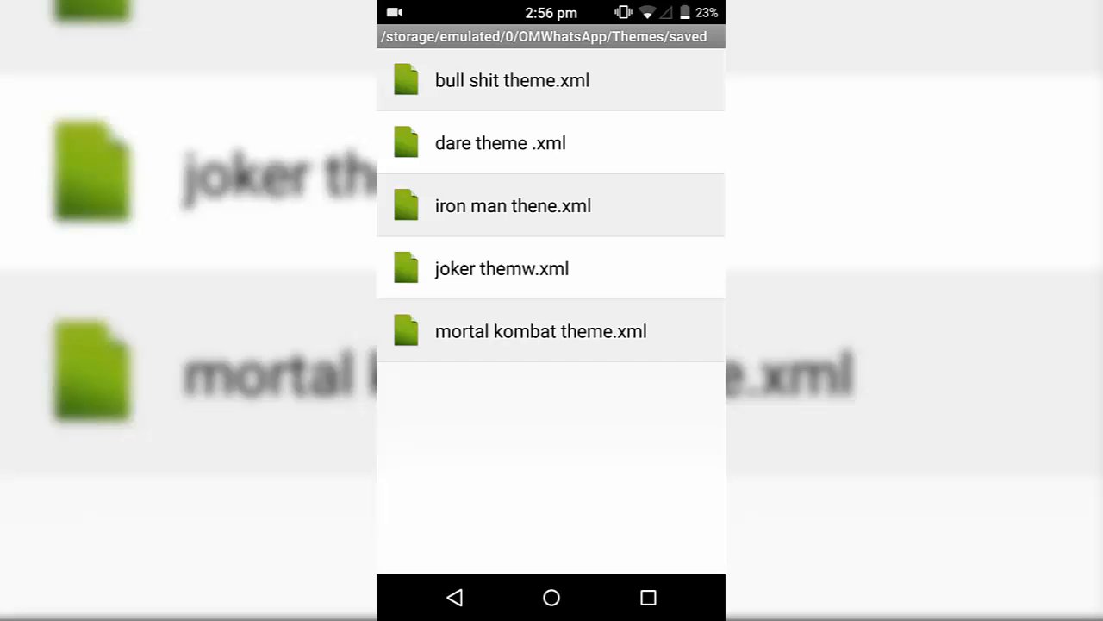
Load the joker theme and confirm the app restart to apply it
left_click(513, 205)
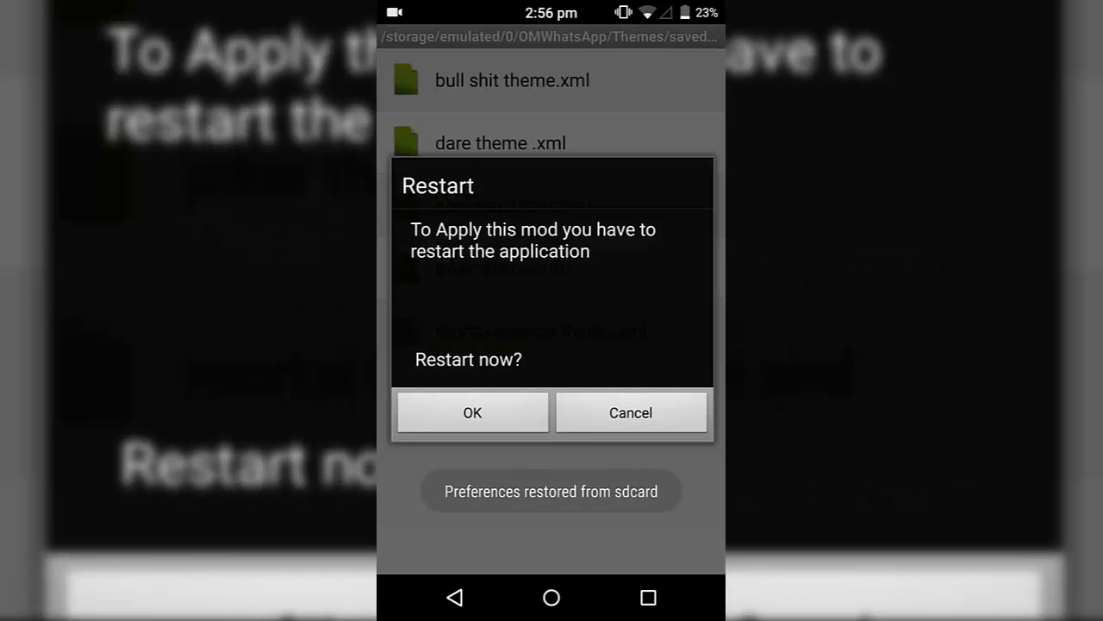
left_click(630, 412)
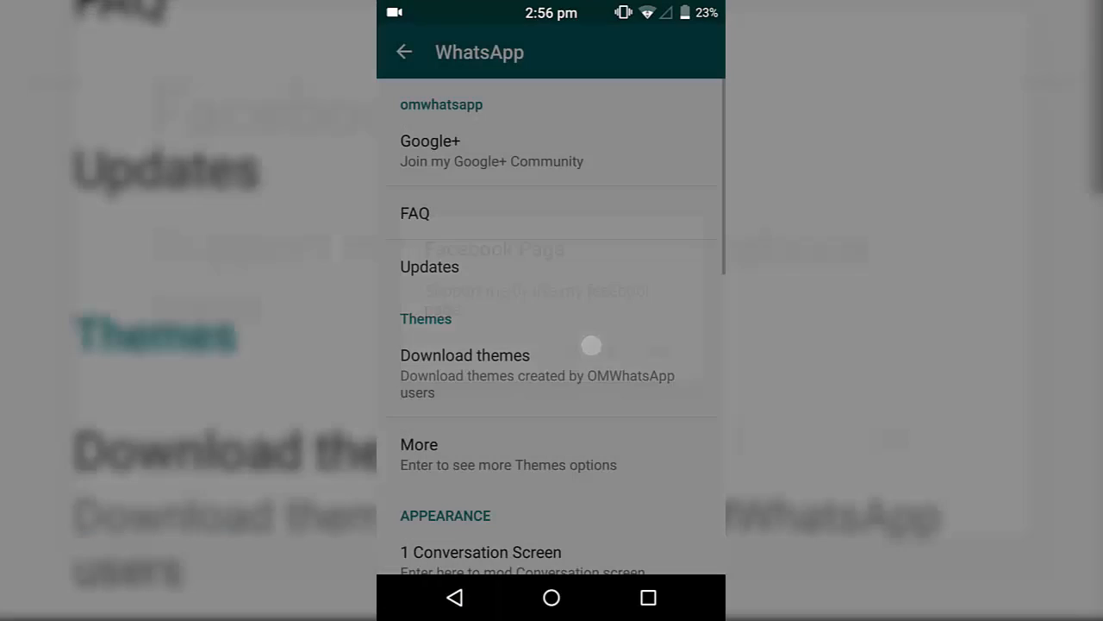
left_click(403, 52)
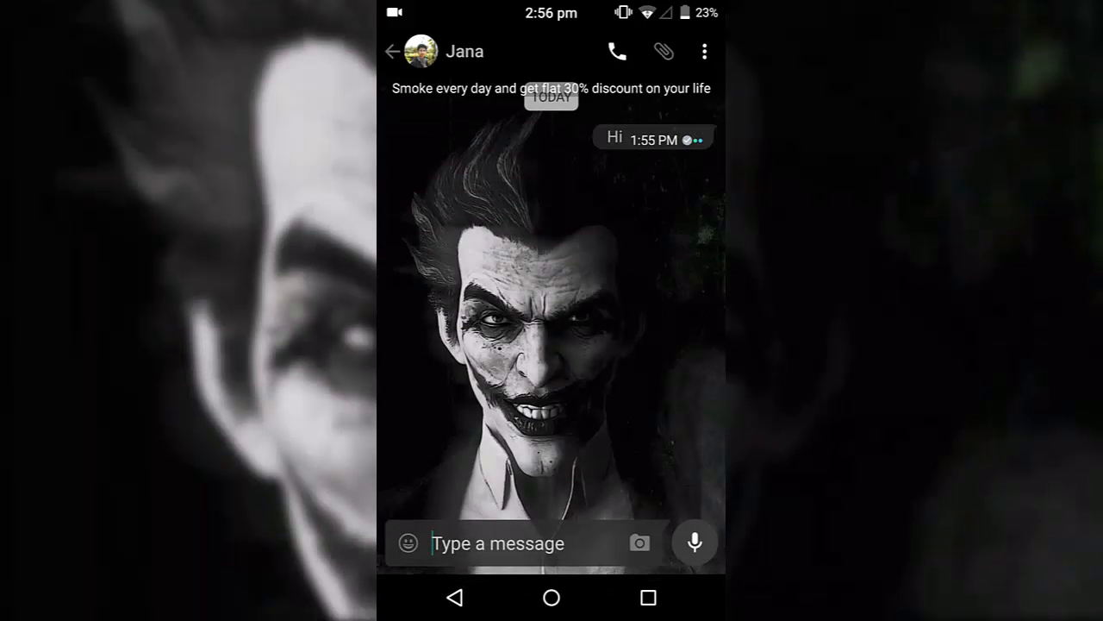
Reopen the conversation to see the Joker wallpaper, then start and cancel a call
left_click(393, 52)
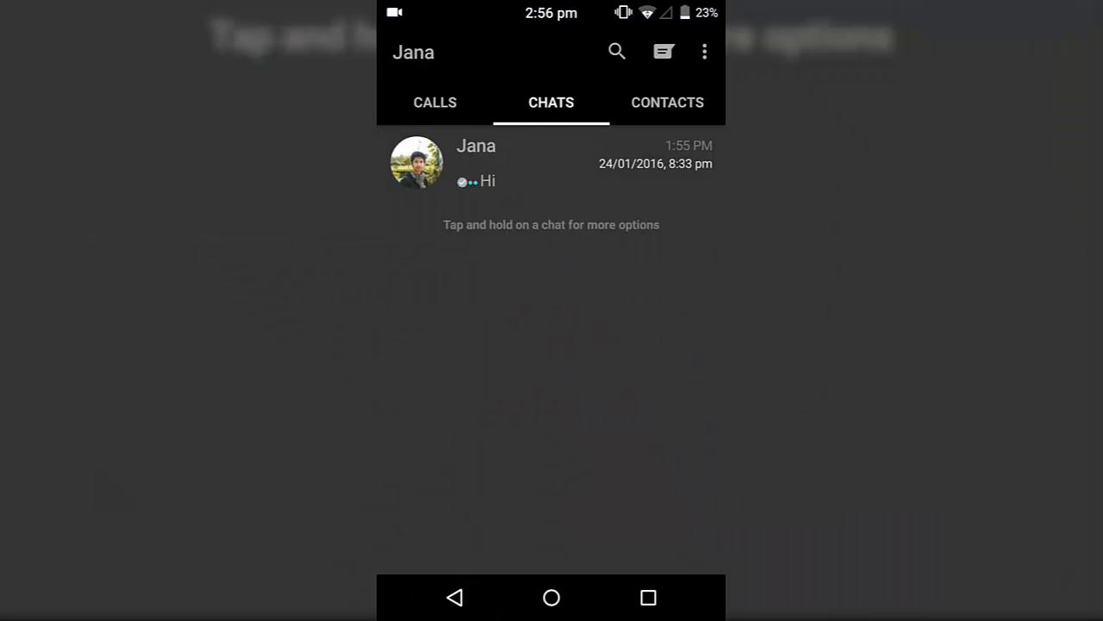
left_click(476, 163)
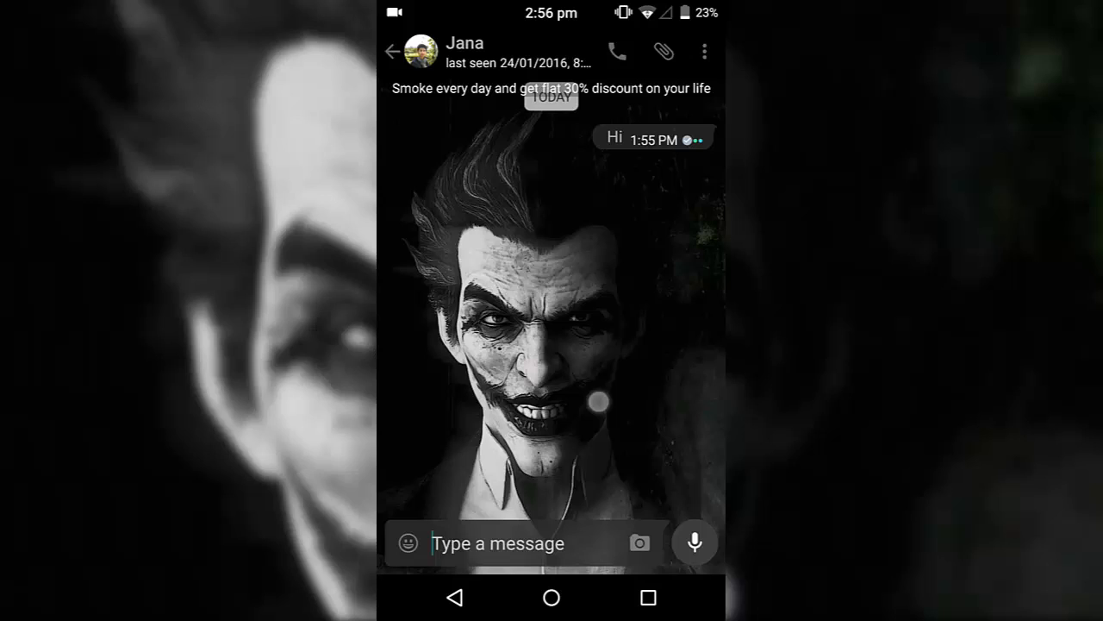
left_click(617, 51)
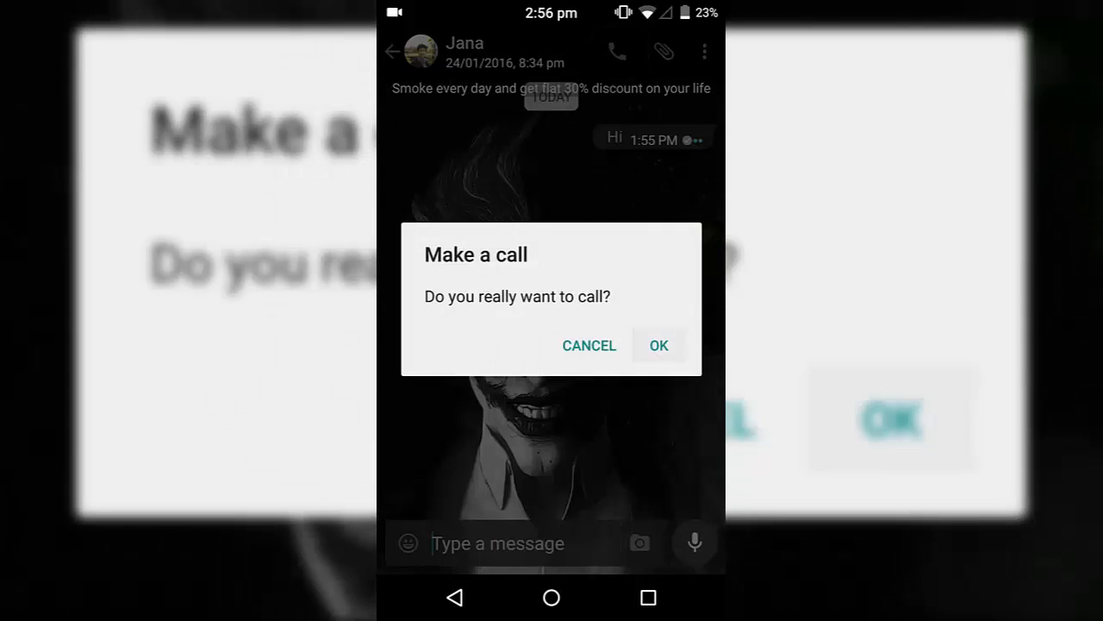
left_click(658, 345)
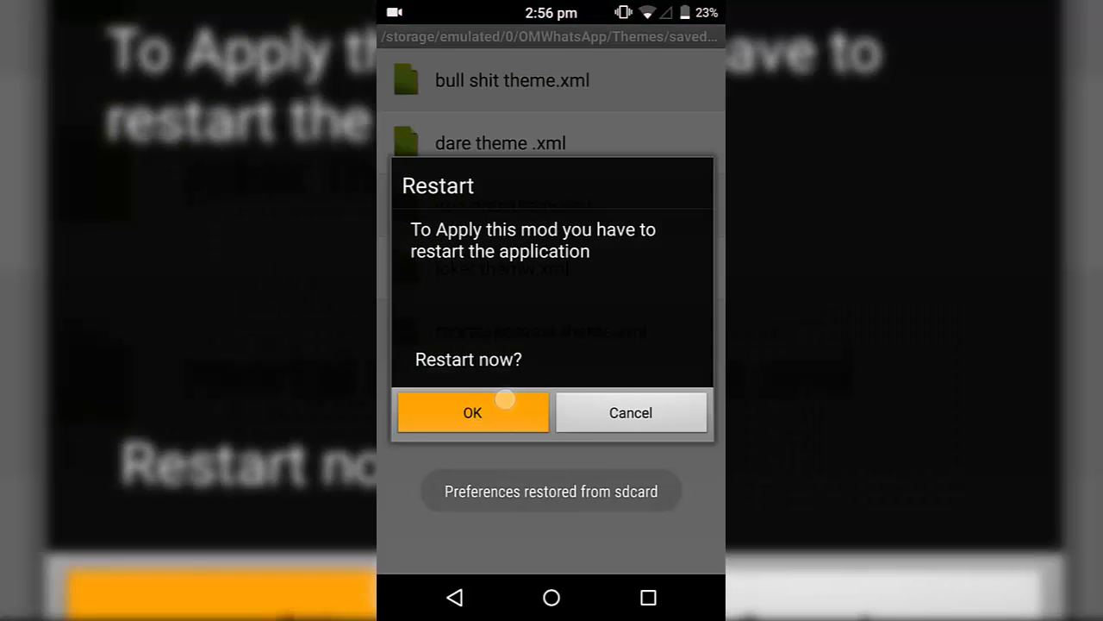
Restart to apply the mortal kombat theme, view the Sub-Zero wallpaper, and go home
left_click(472, 412)
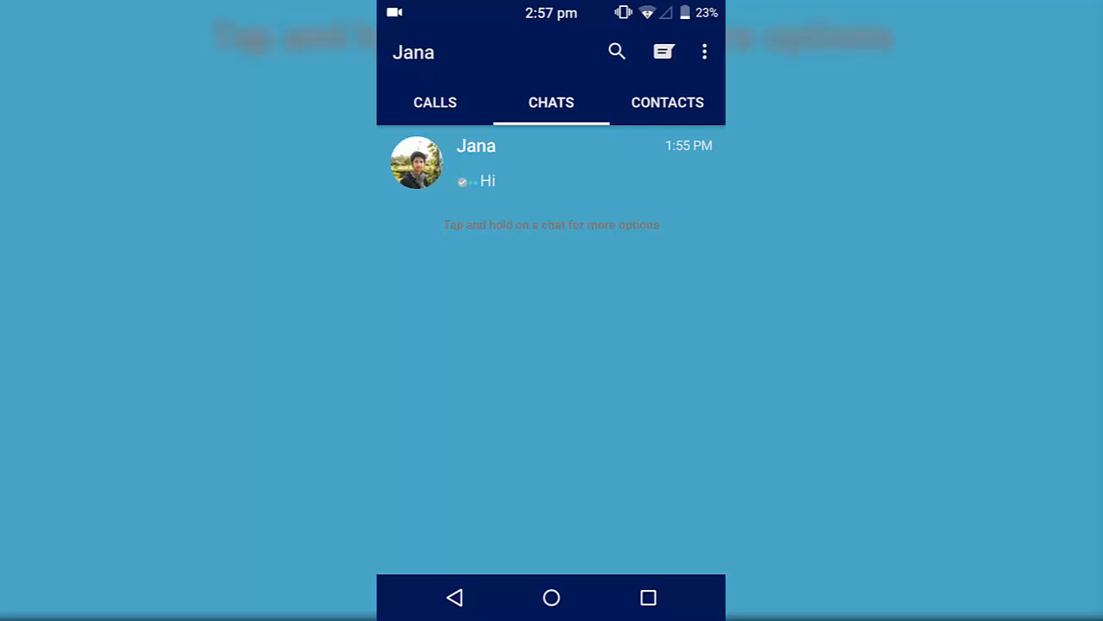
left_click(476, 163)
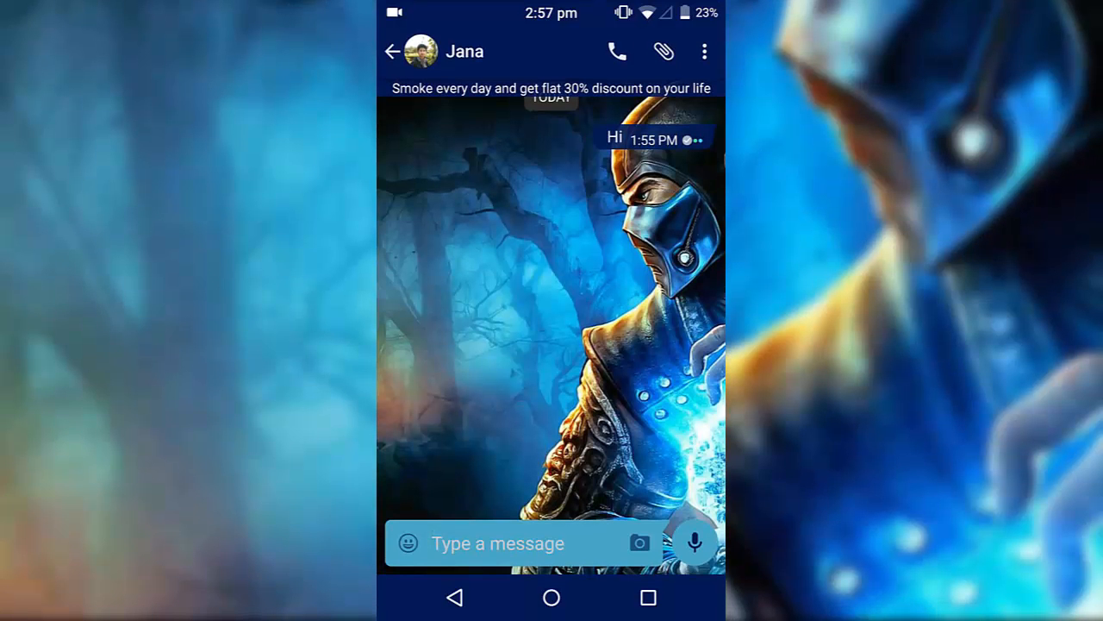
left_click(415, 51)
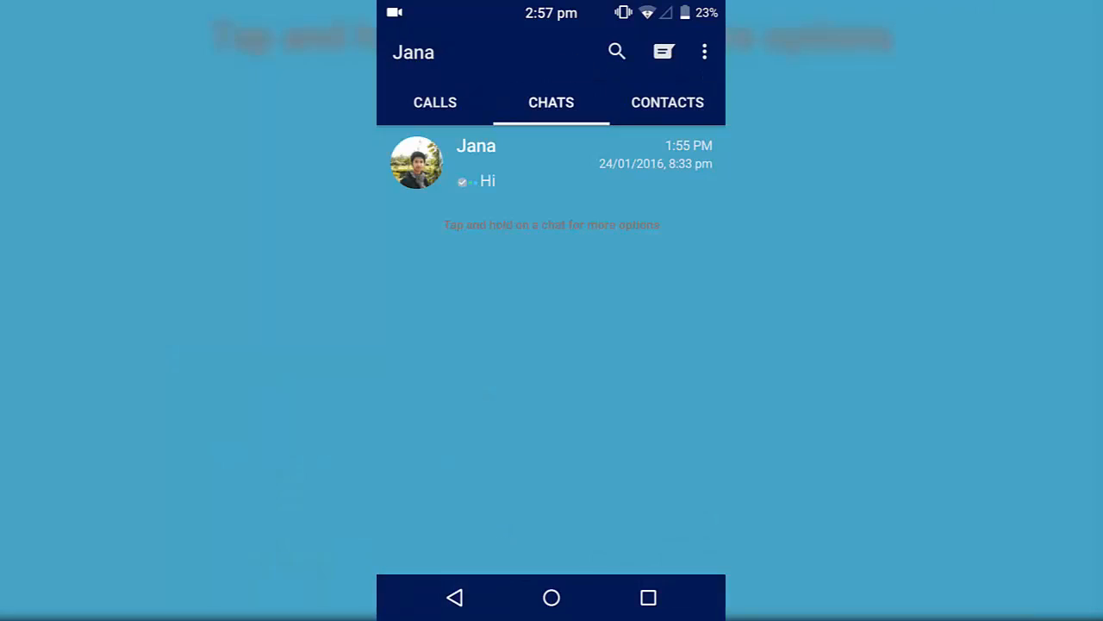
left_click(551, 597)
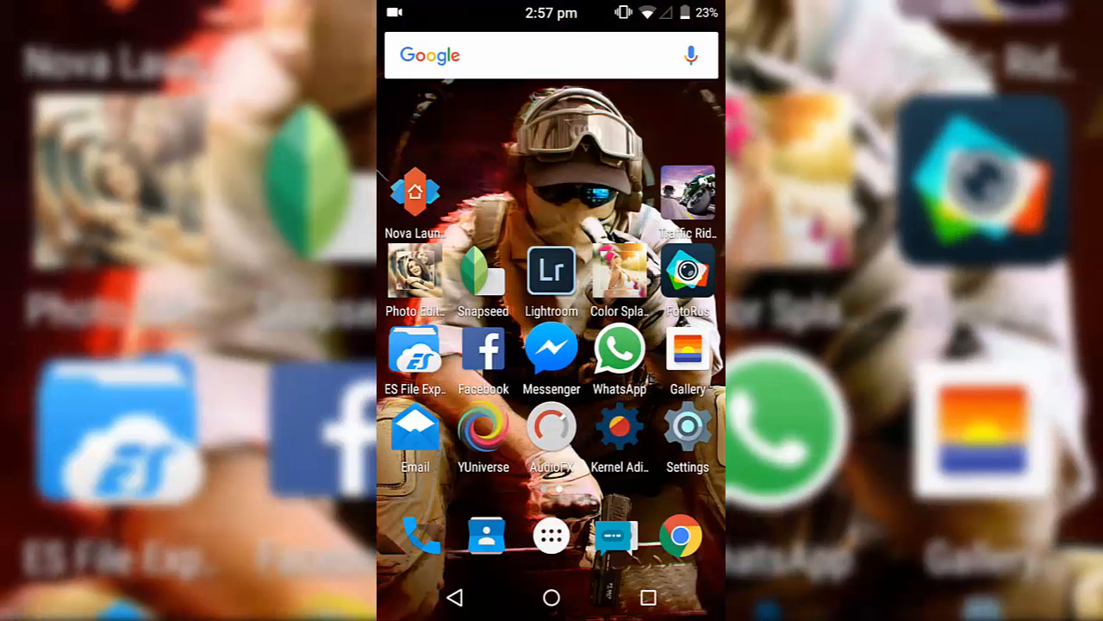